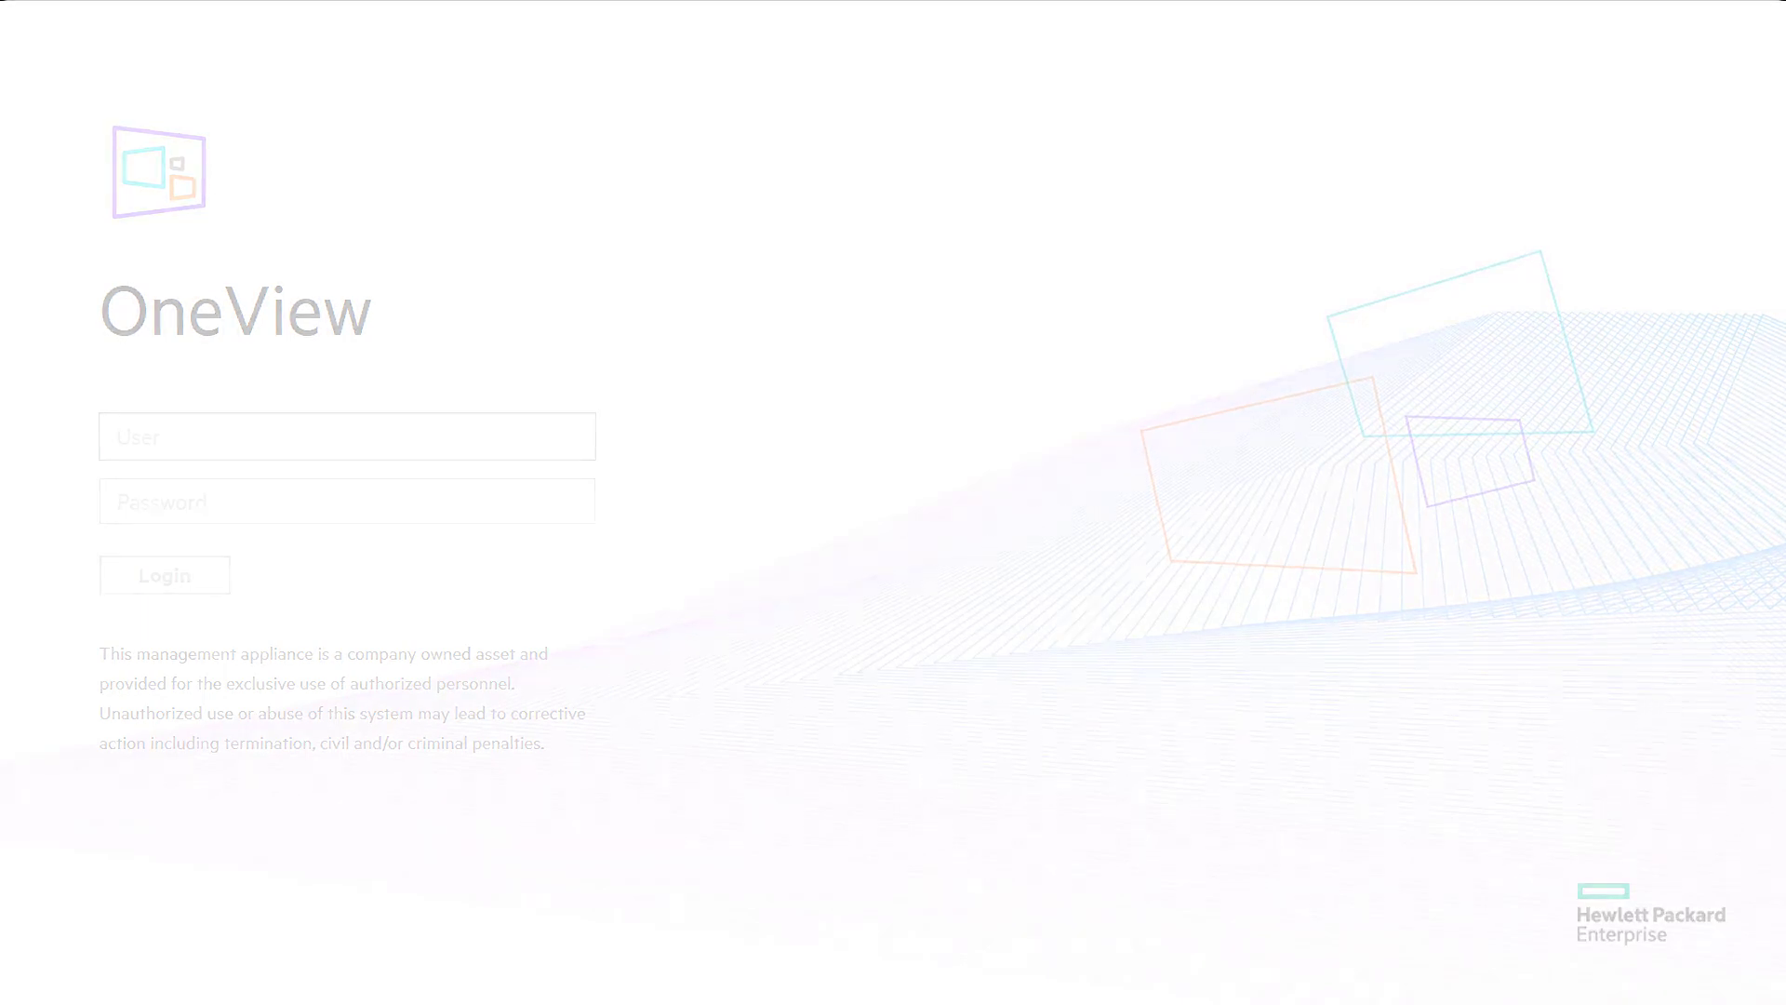
- Sign in to the HPE OneView appliance as admin
{"action": "type", "text": "admin"}
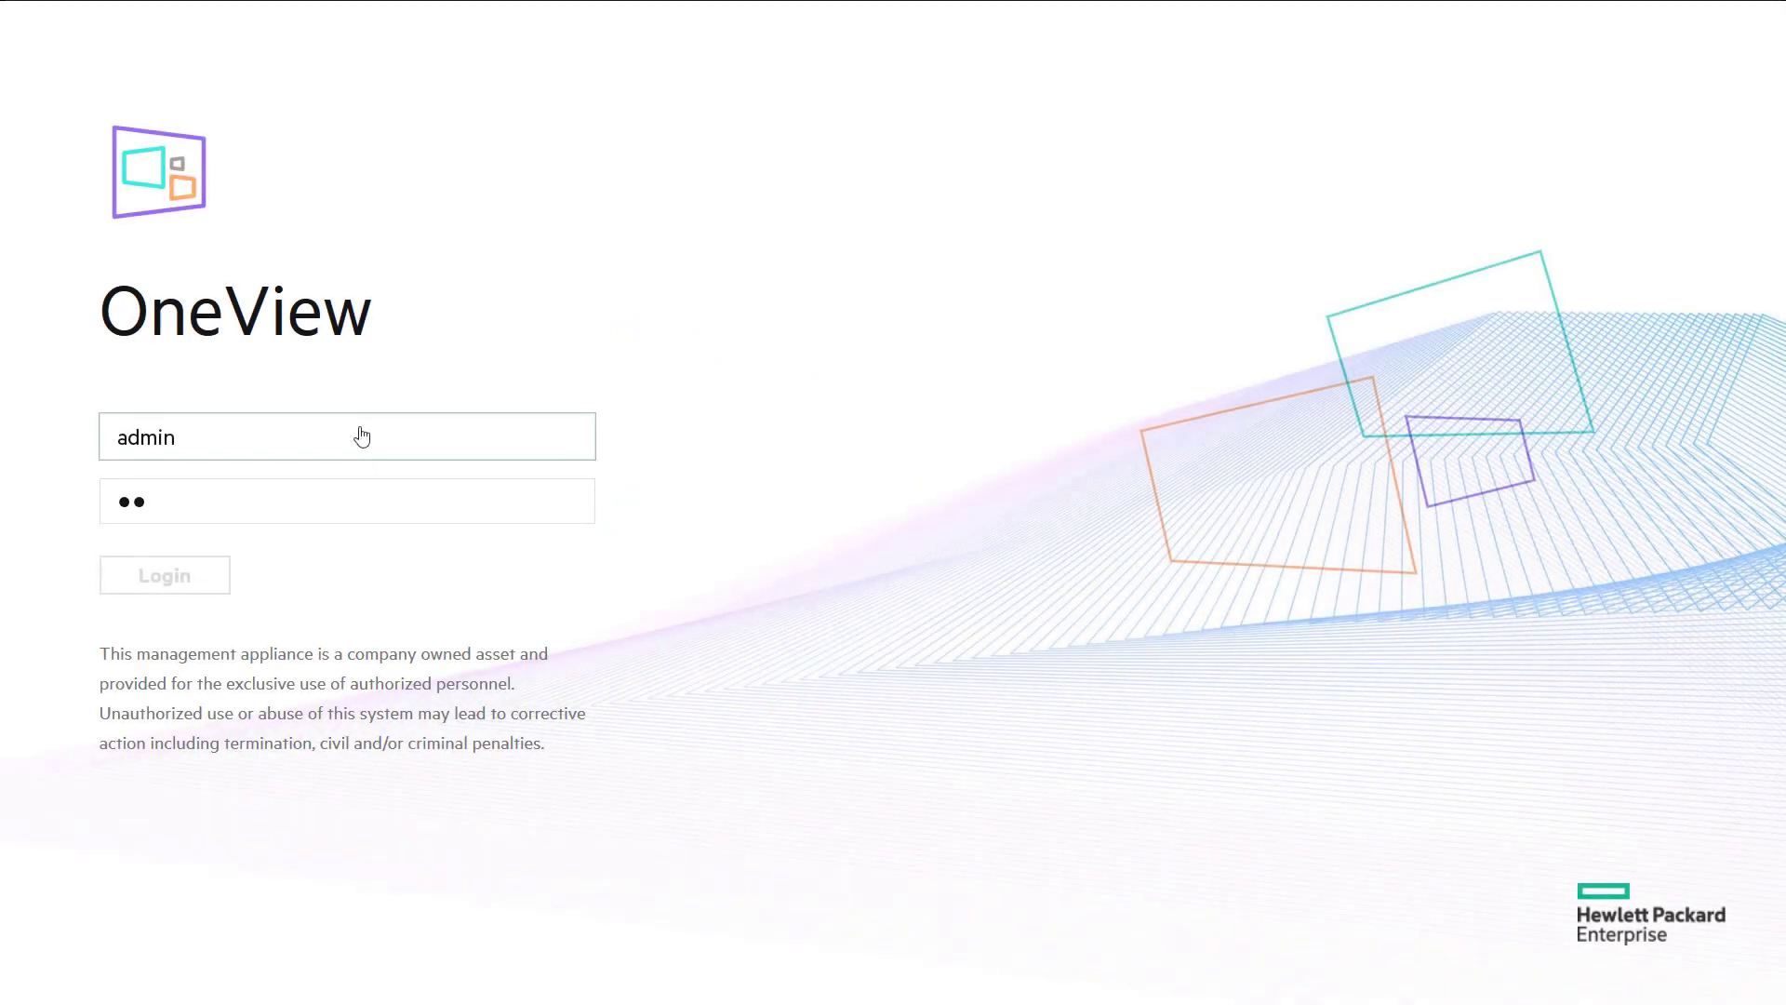
{"action": "type", "text": "**"}
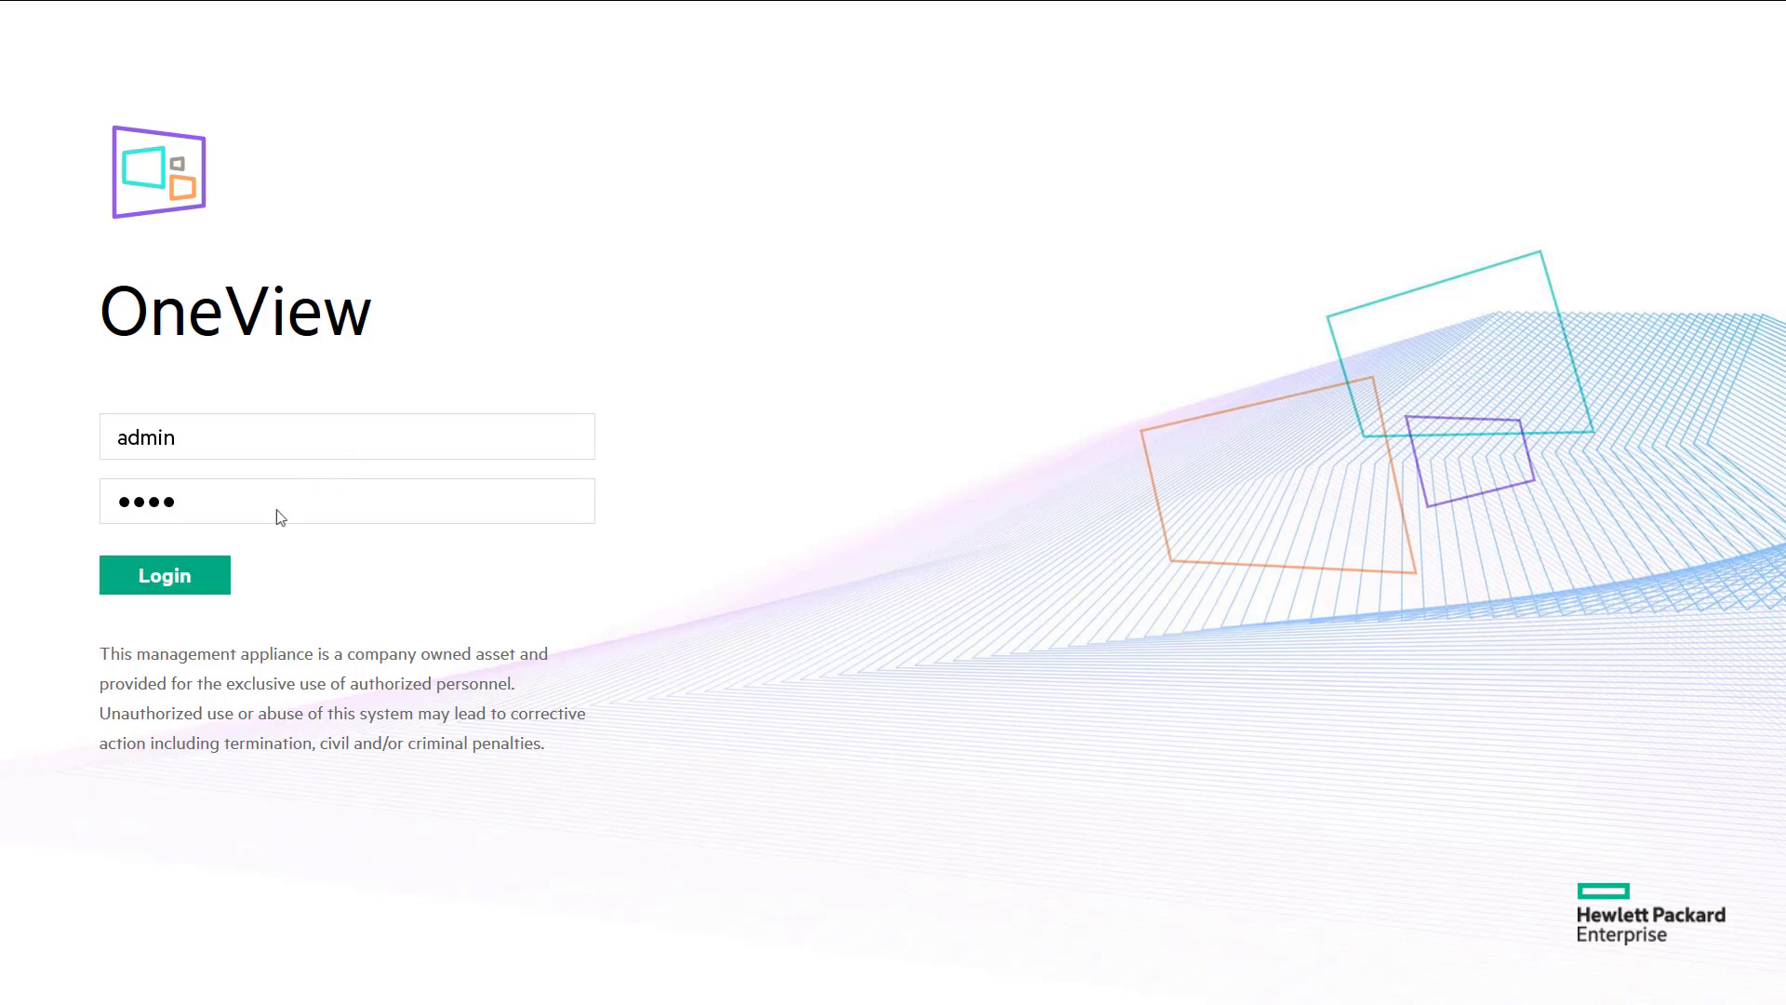
{"action": "left_click", "coordinate": [164, 574]}
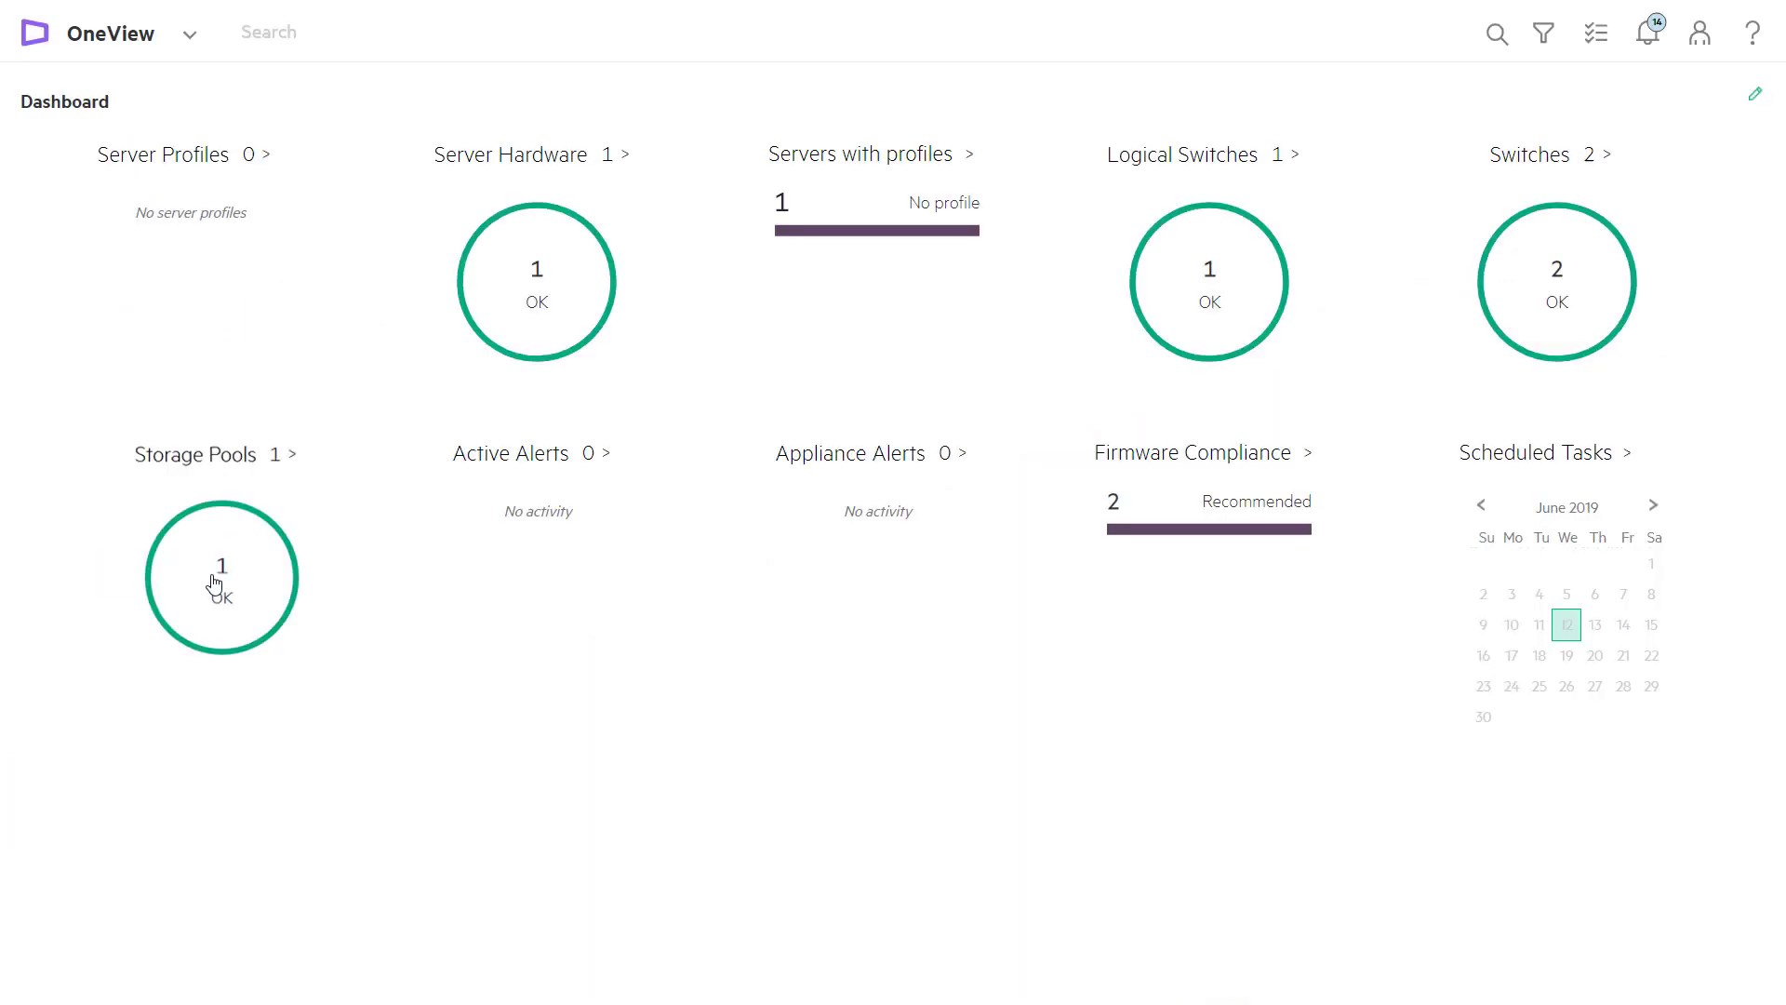
{"action": "mouse_move", "coordinate": [201, 136]}
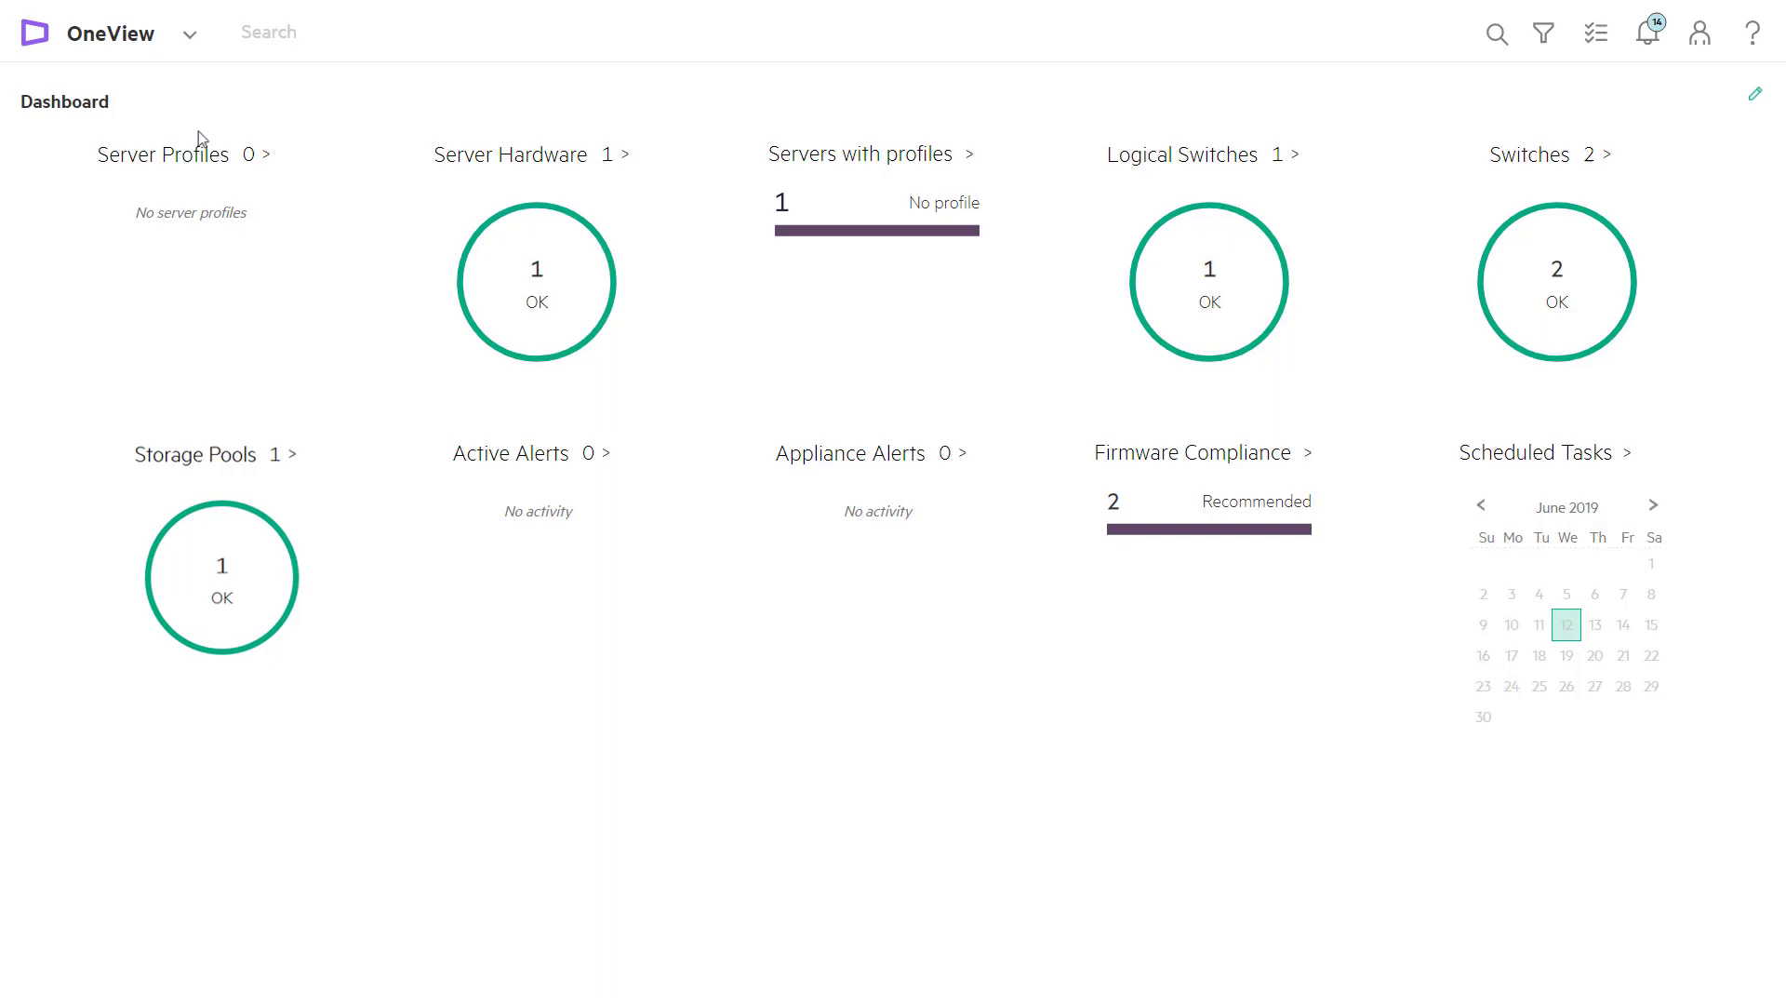
- Navigate from the main menu to the Server Hardware page
{"action": "left_click", "coordinate": [190, 33]}
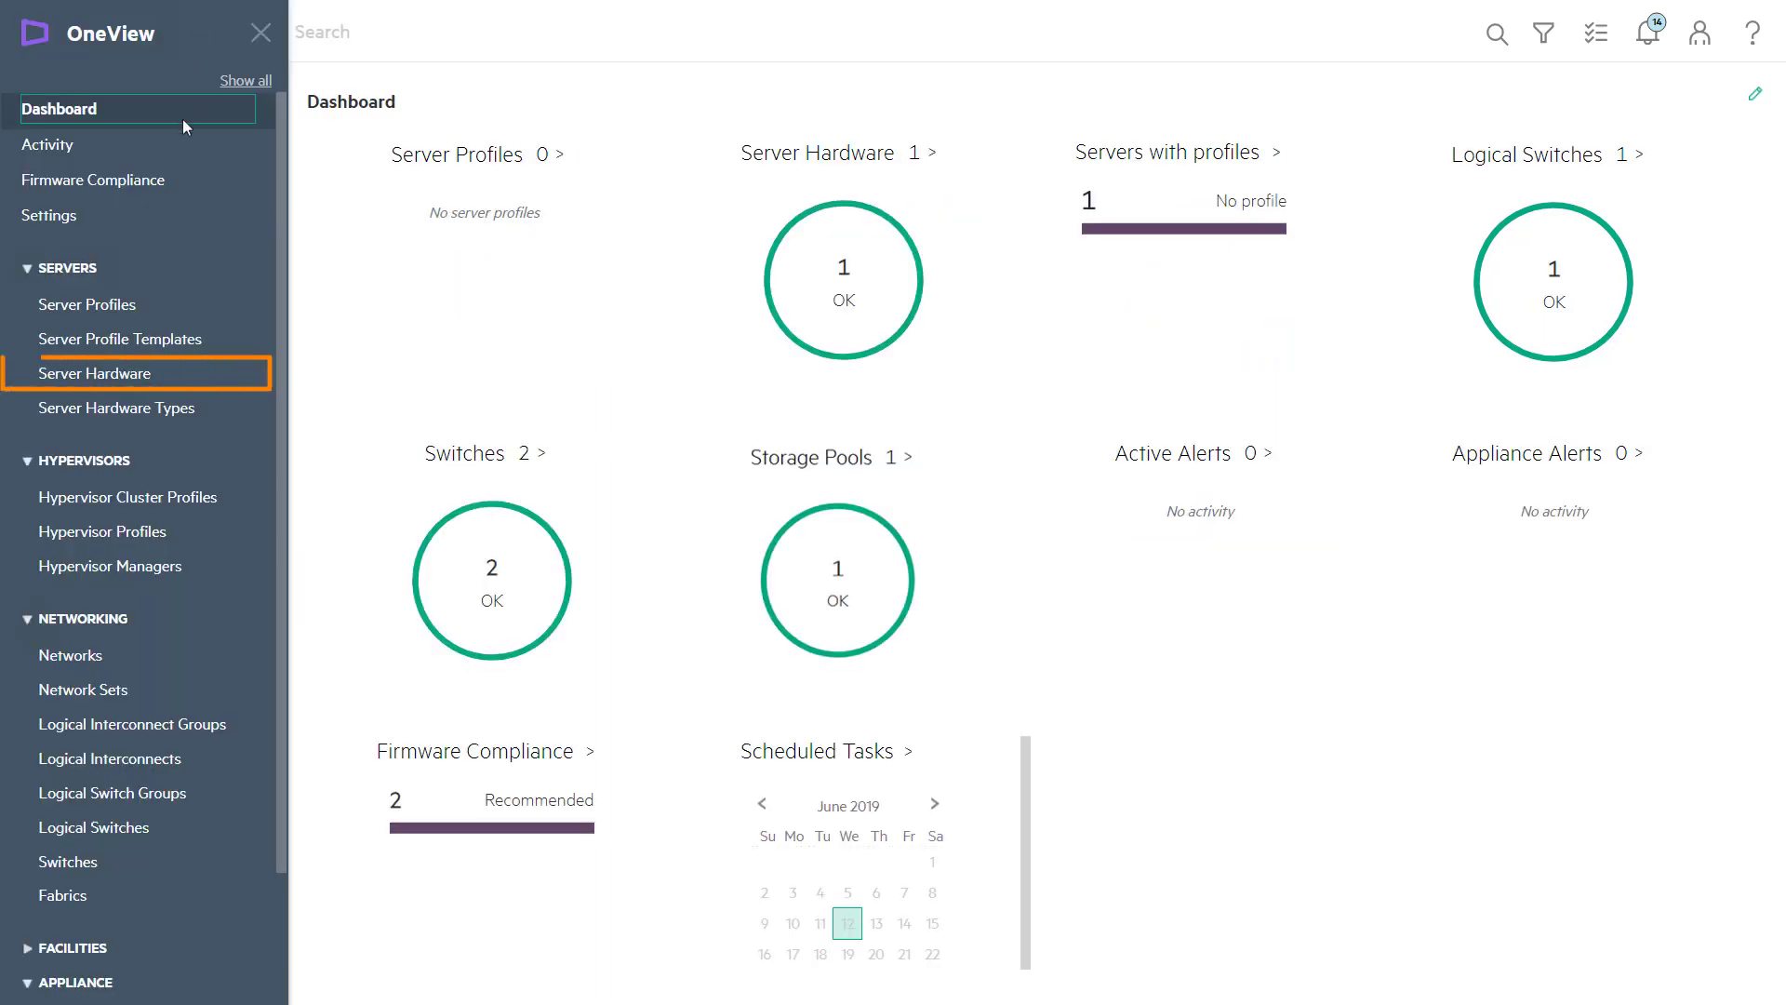
{"action": "left_click", "coordinate": [95, 372]}
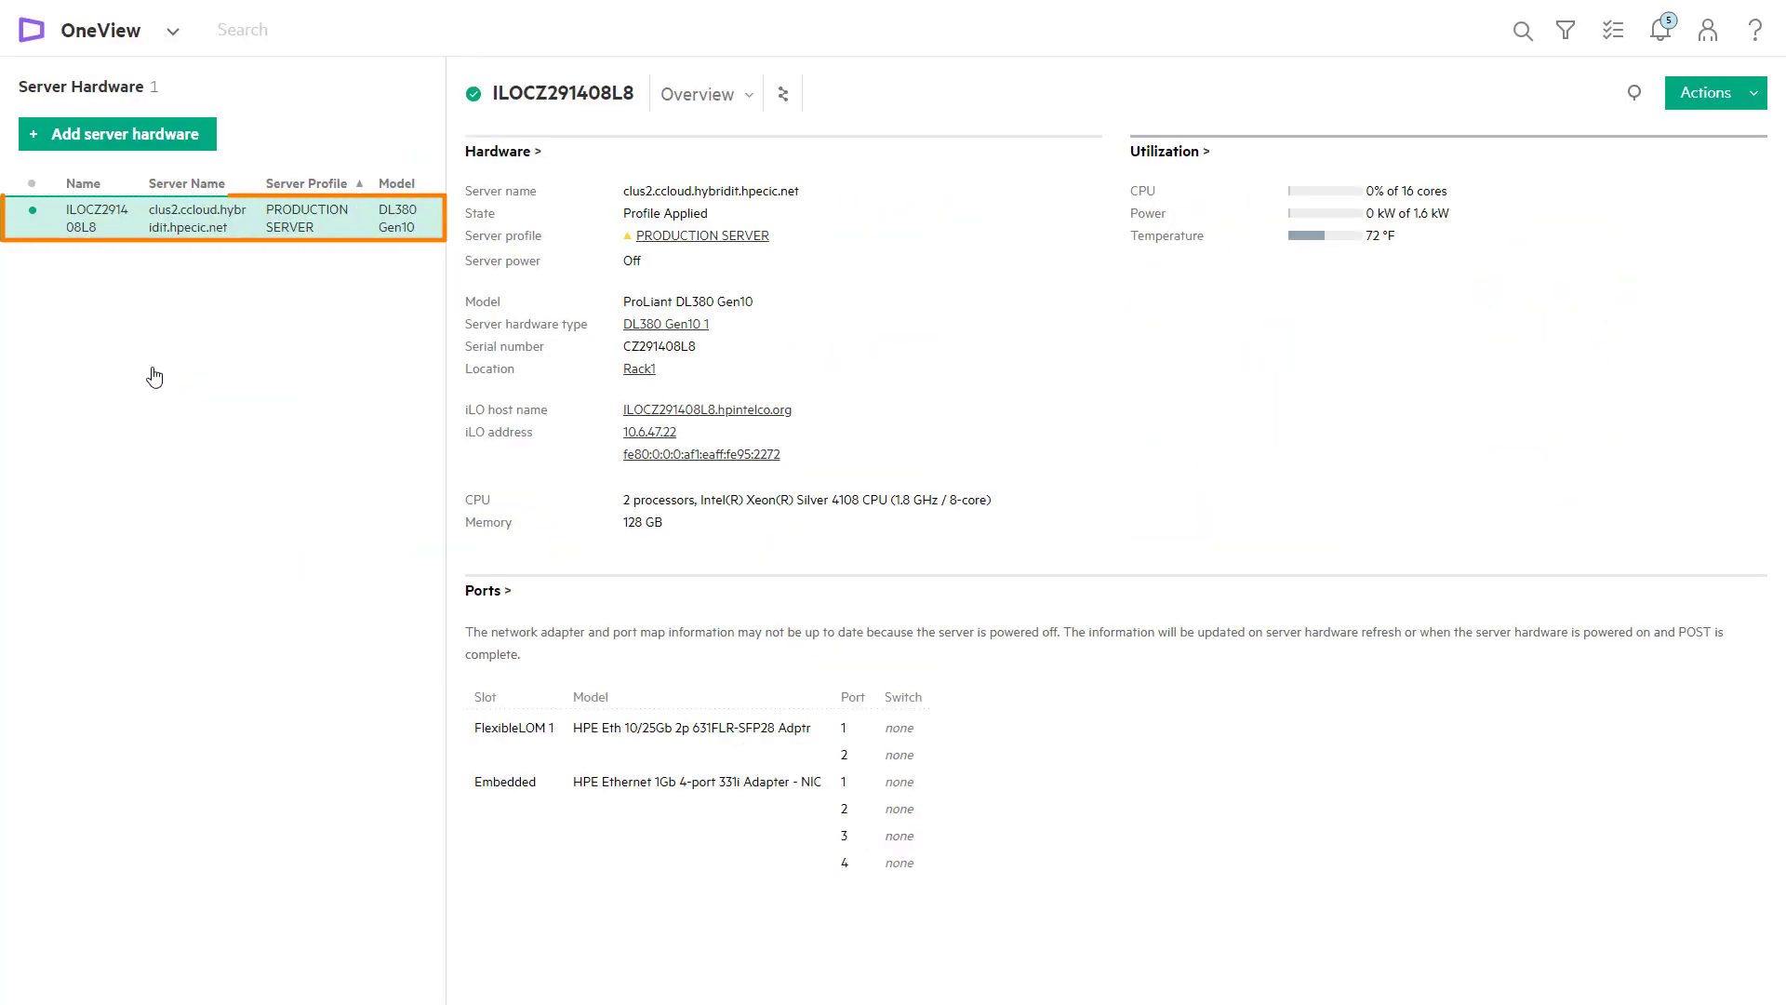
- Begin adding server hardware with iLO address range 172.18.6.1-172.18.6.20
{"action": "left_click", "coordinate": [116, 134]}
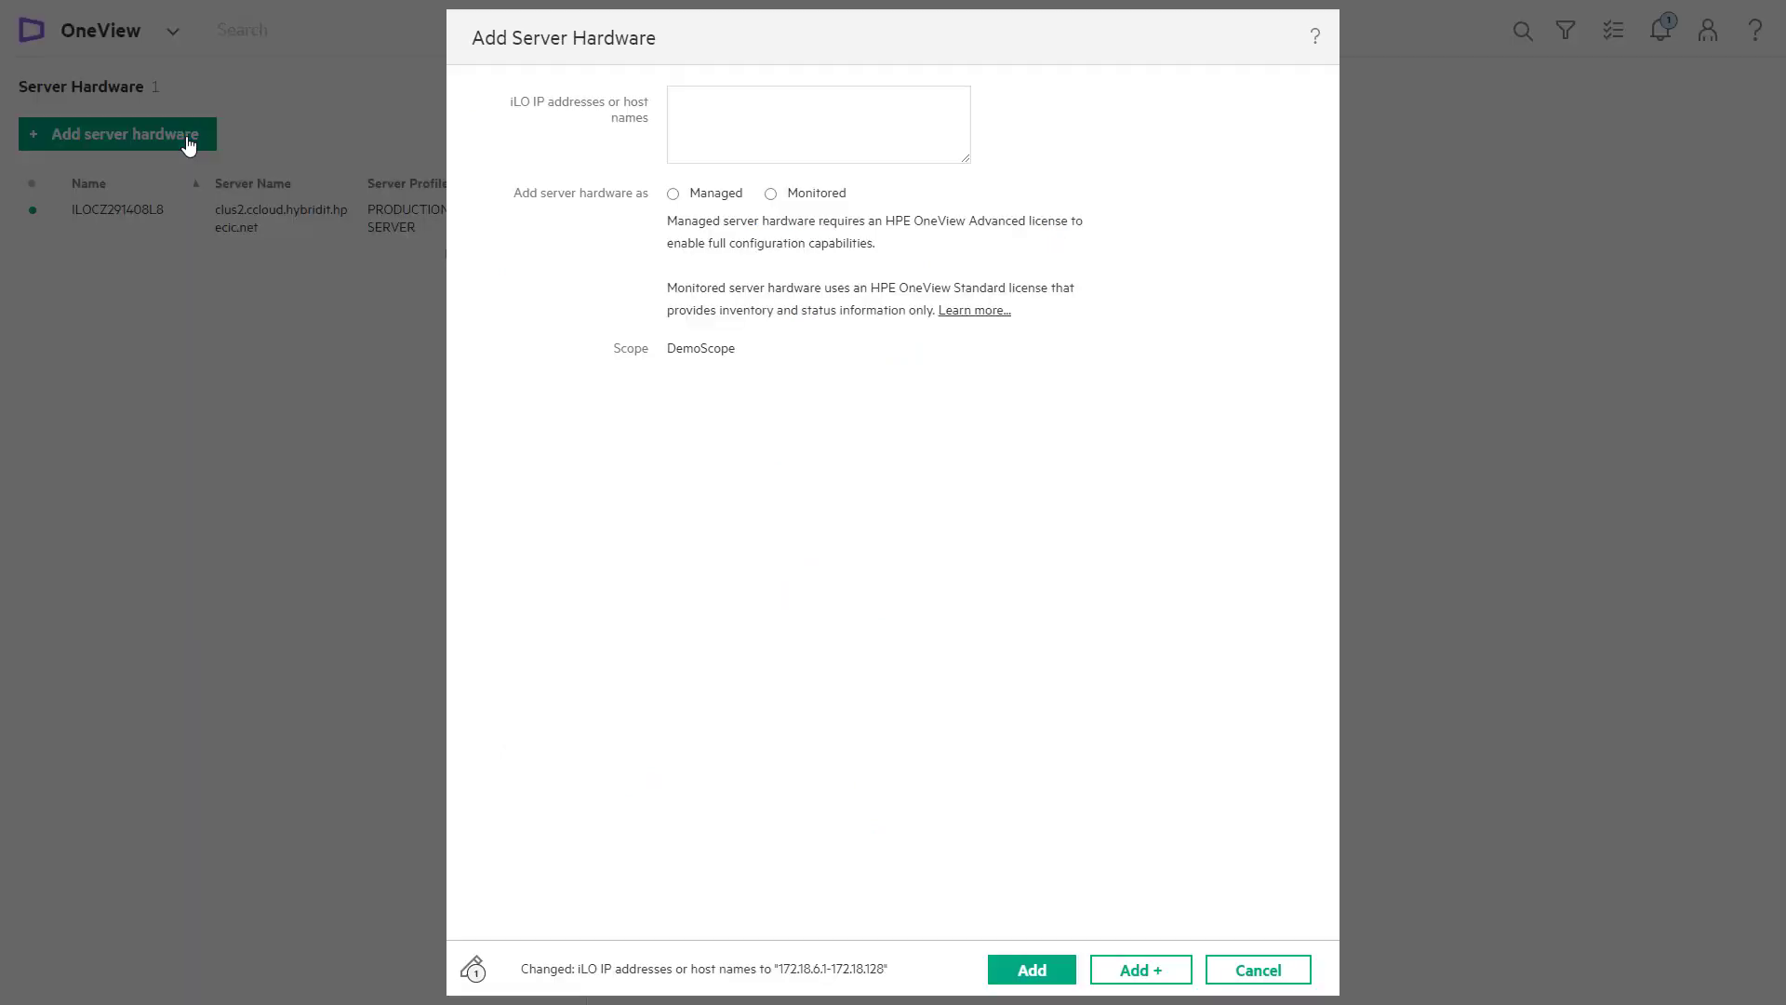
{"action": "left_click", "coordinate": [817, 123]}
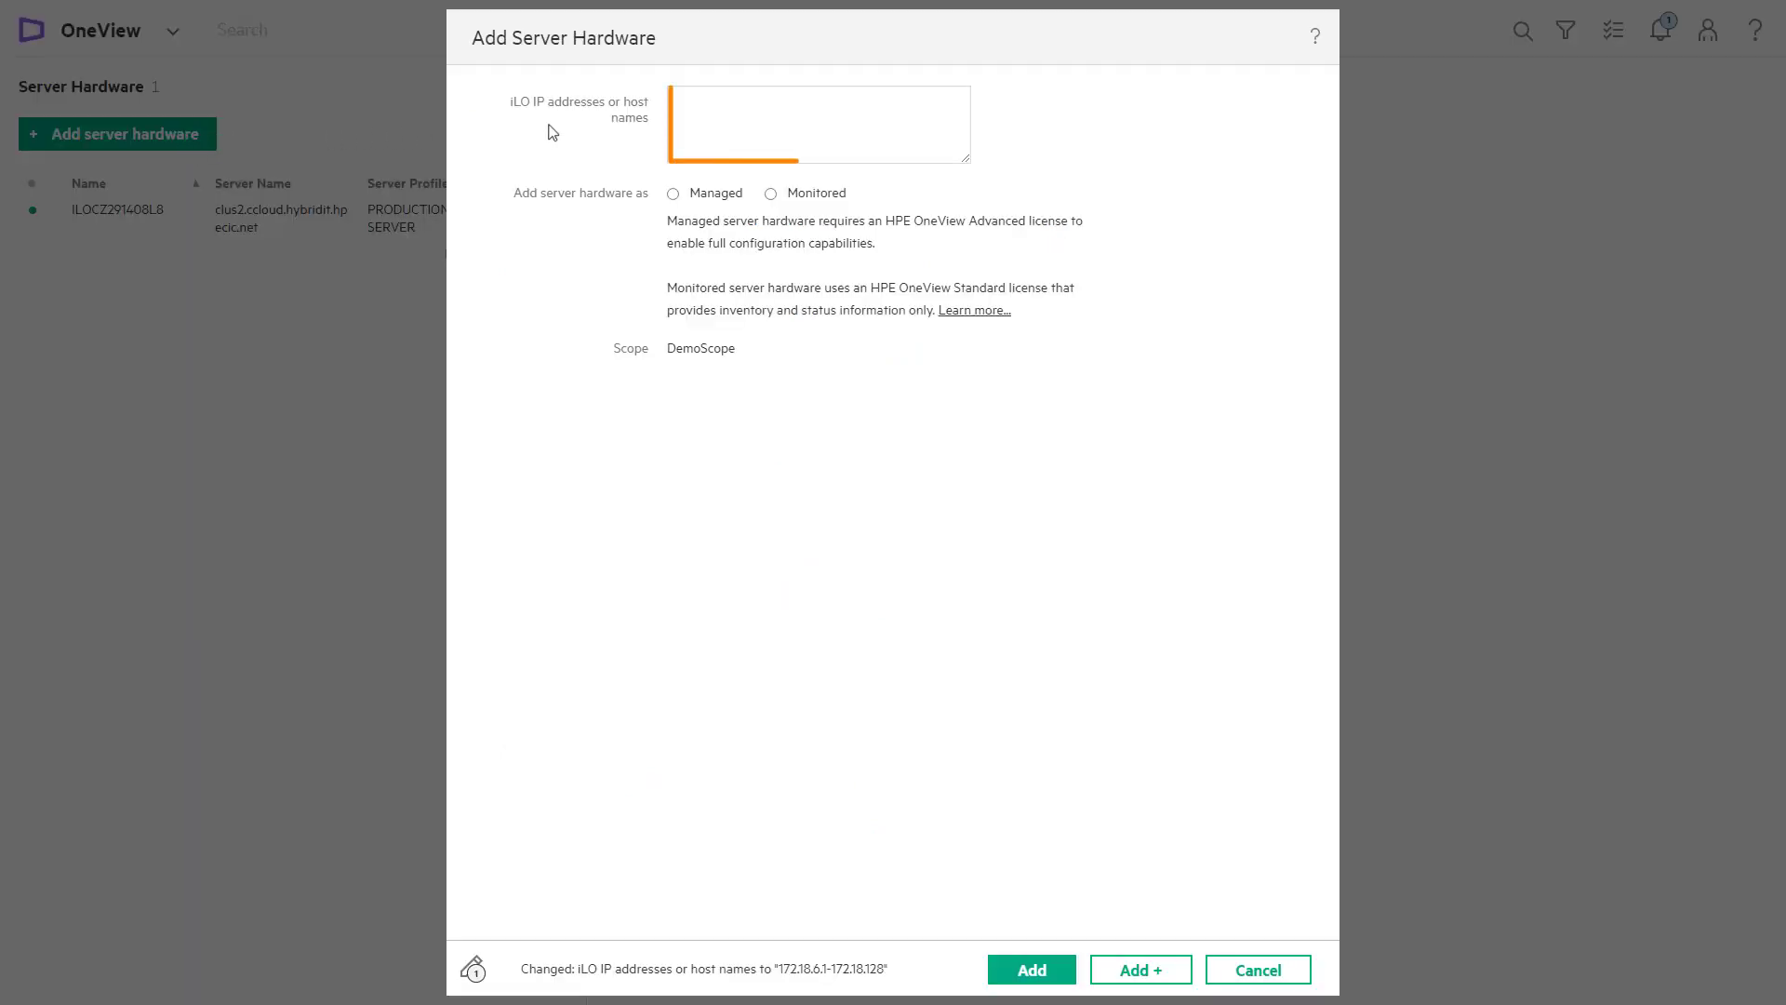
{"action": "type", "text": "172.18.6.1-172.18.6.20"}
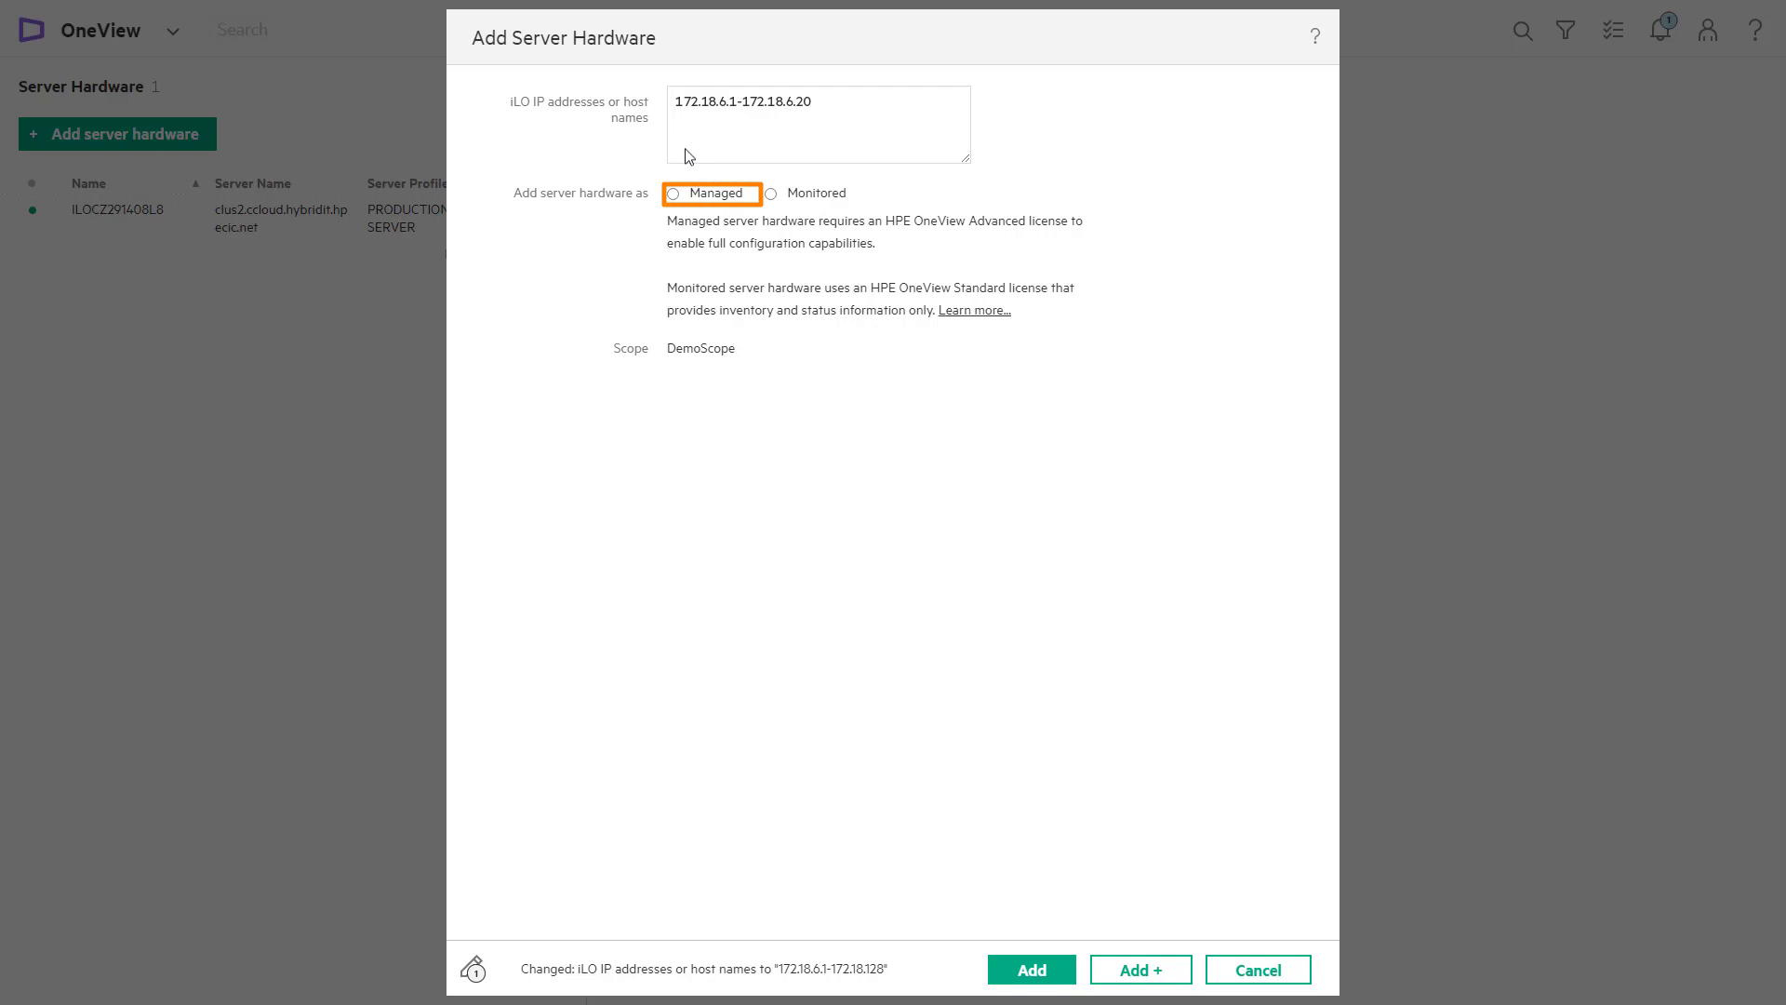
- Add the range as Managed servers with iLO credentials and HPE OneView Advanced licensing
{"action": "left_click", "coordinate": [671, 192]}
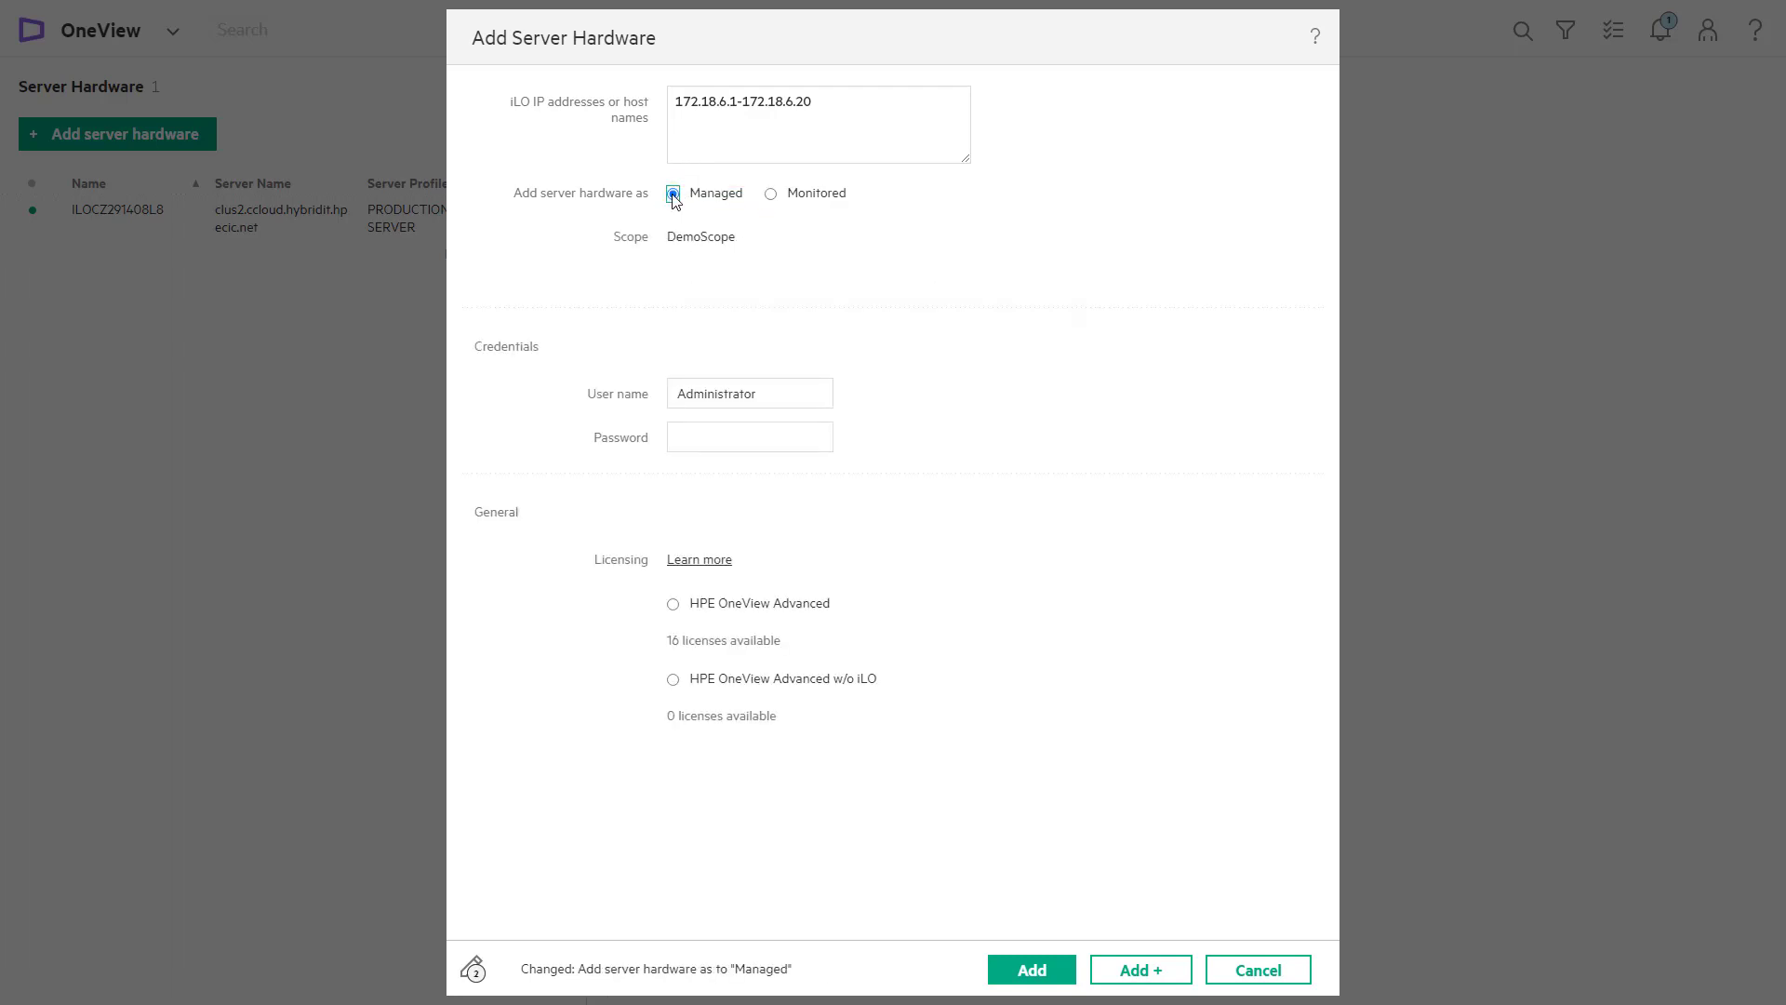
{"action": "left_click", "coordinate": [749, 436]}
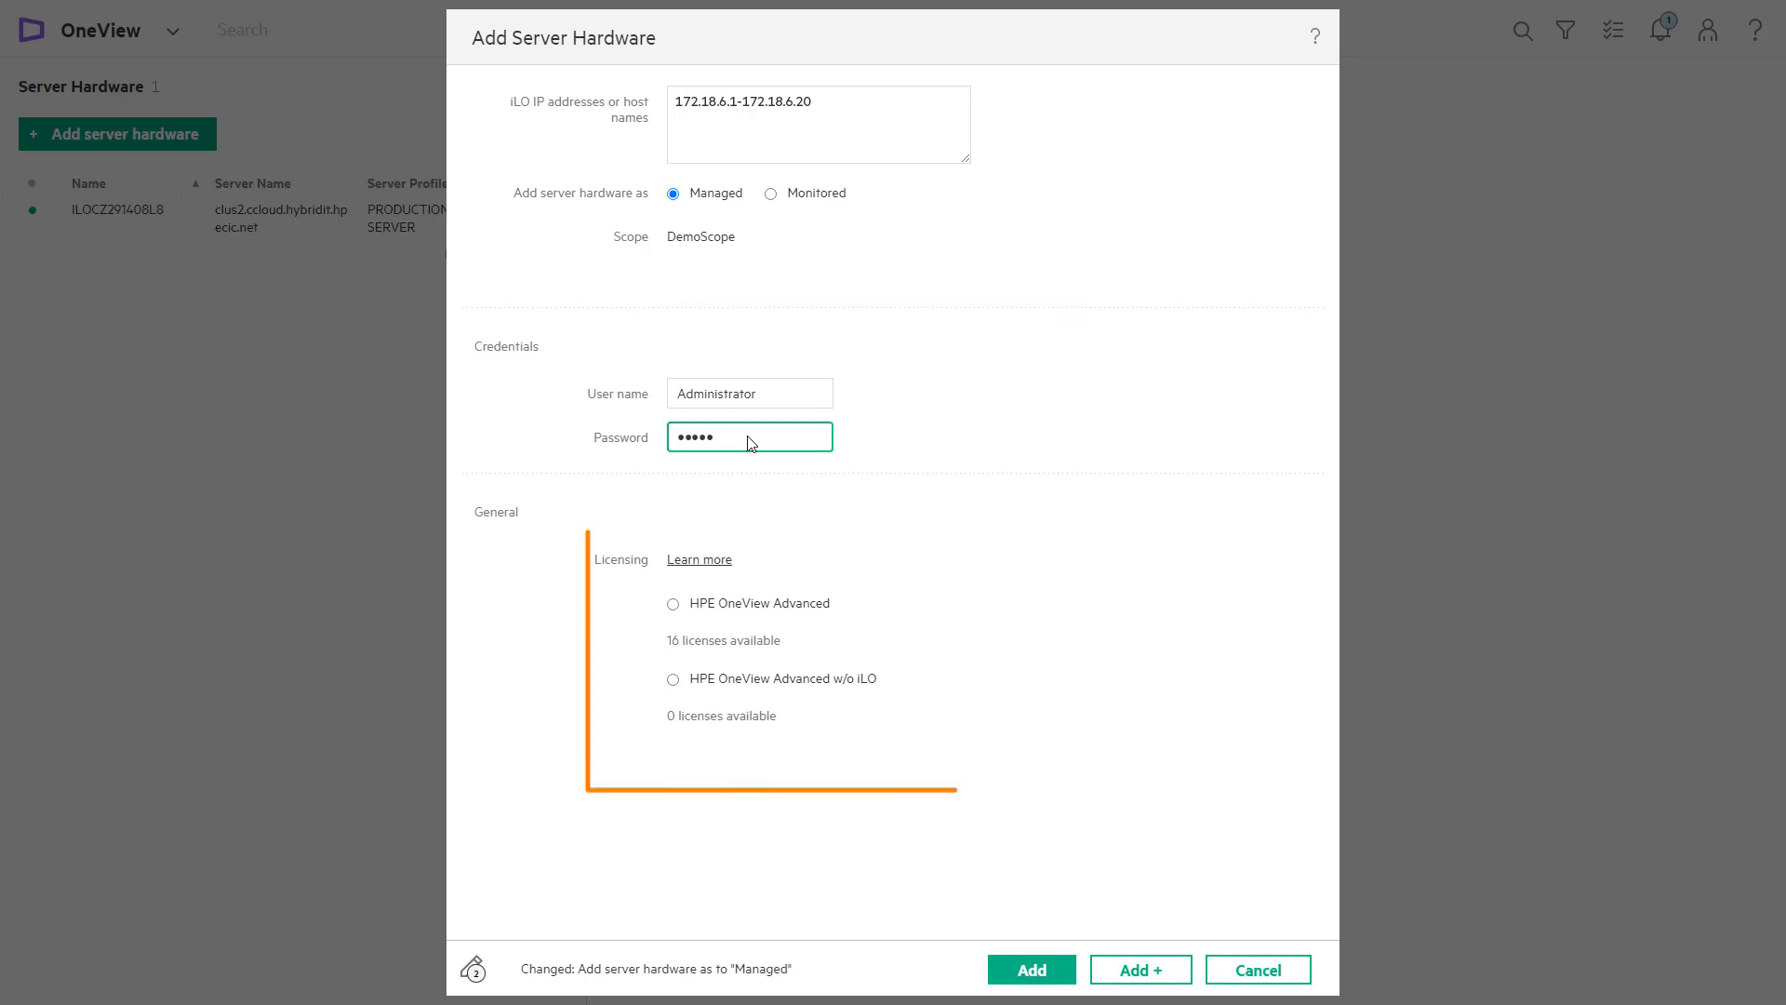
{"action": "left_click", "coordinate": [674, 602]}
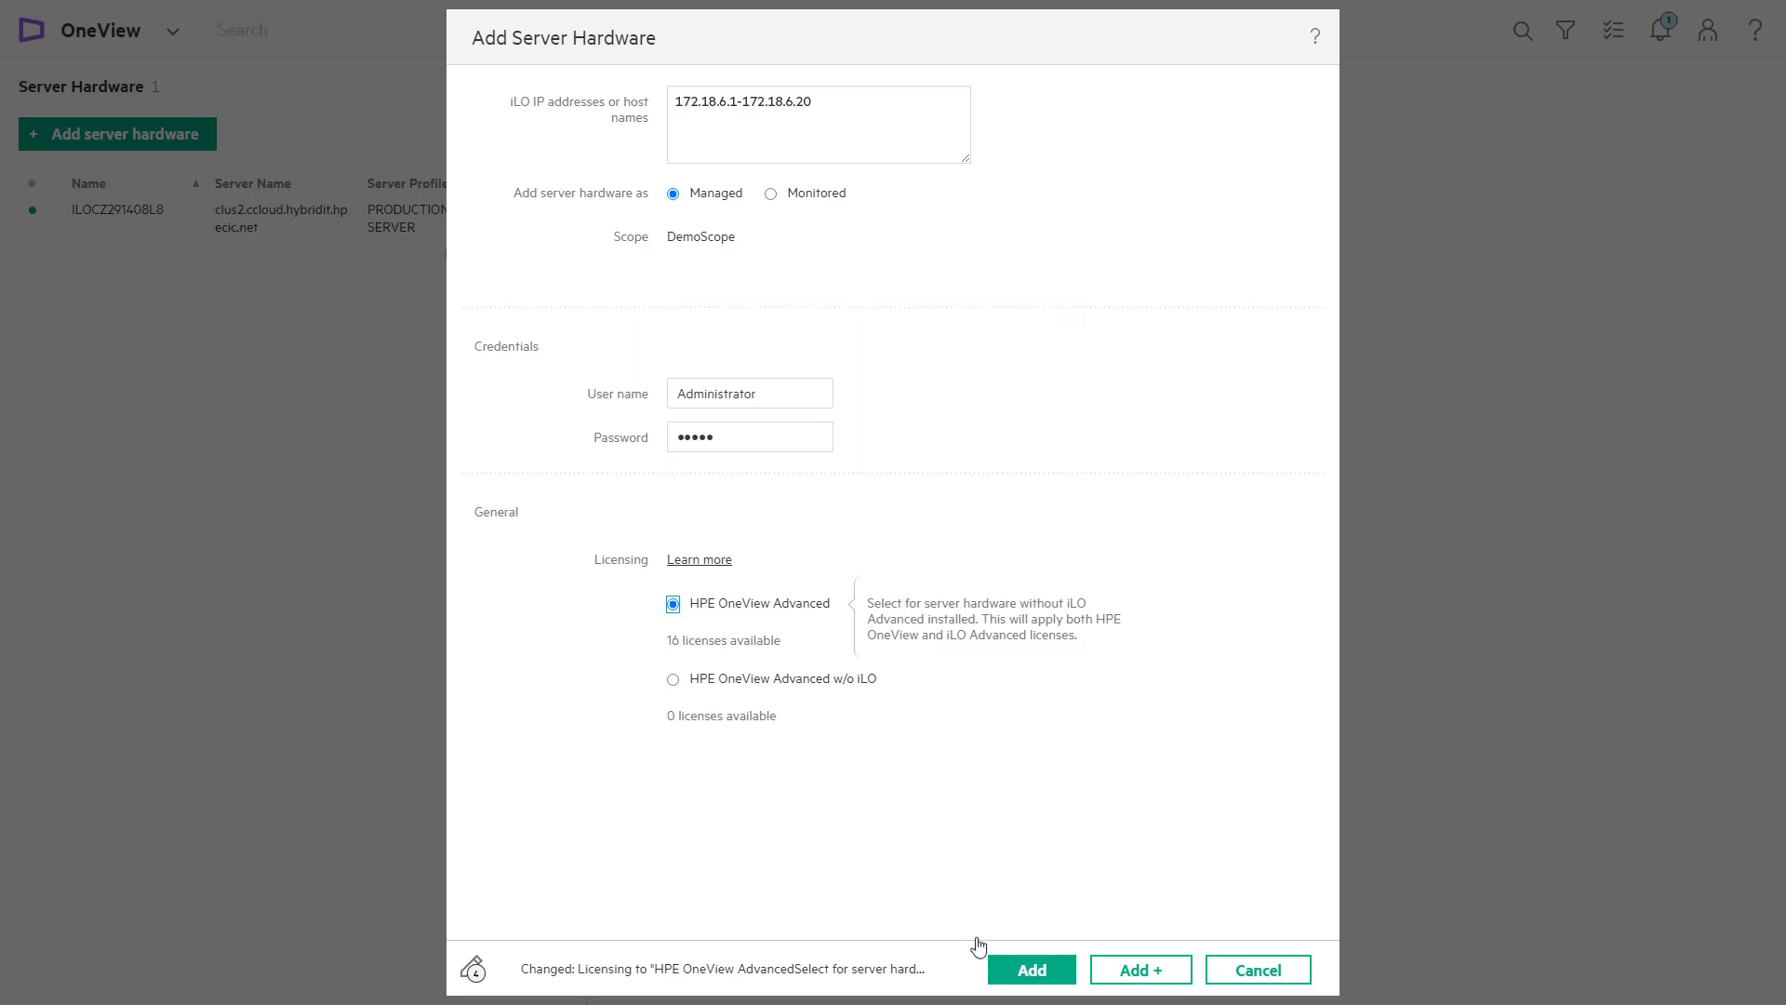
{"action": "left_click", "coordinate": [1029, 969]}
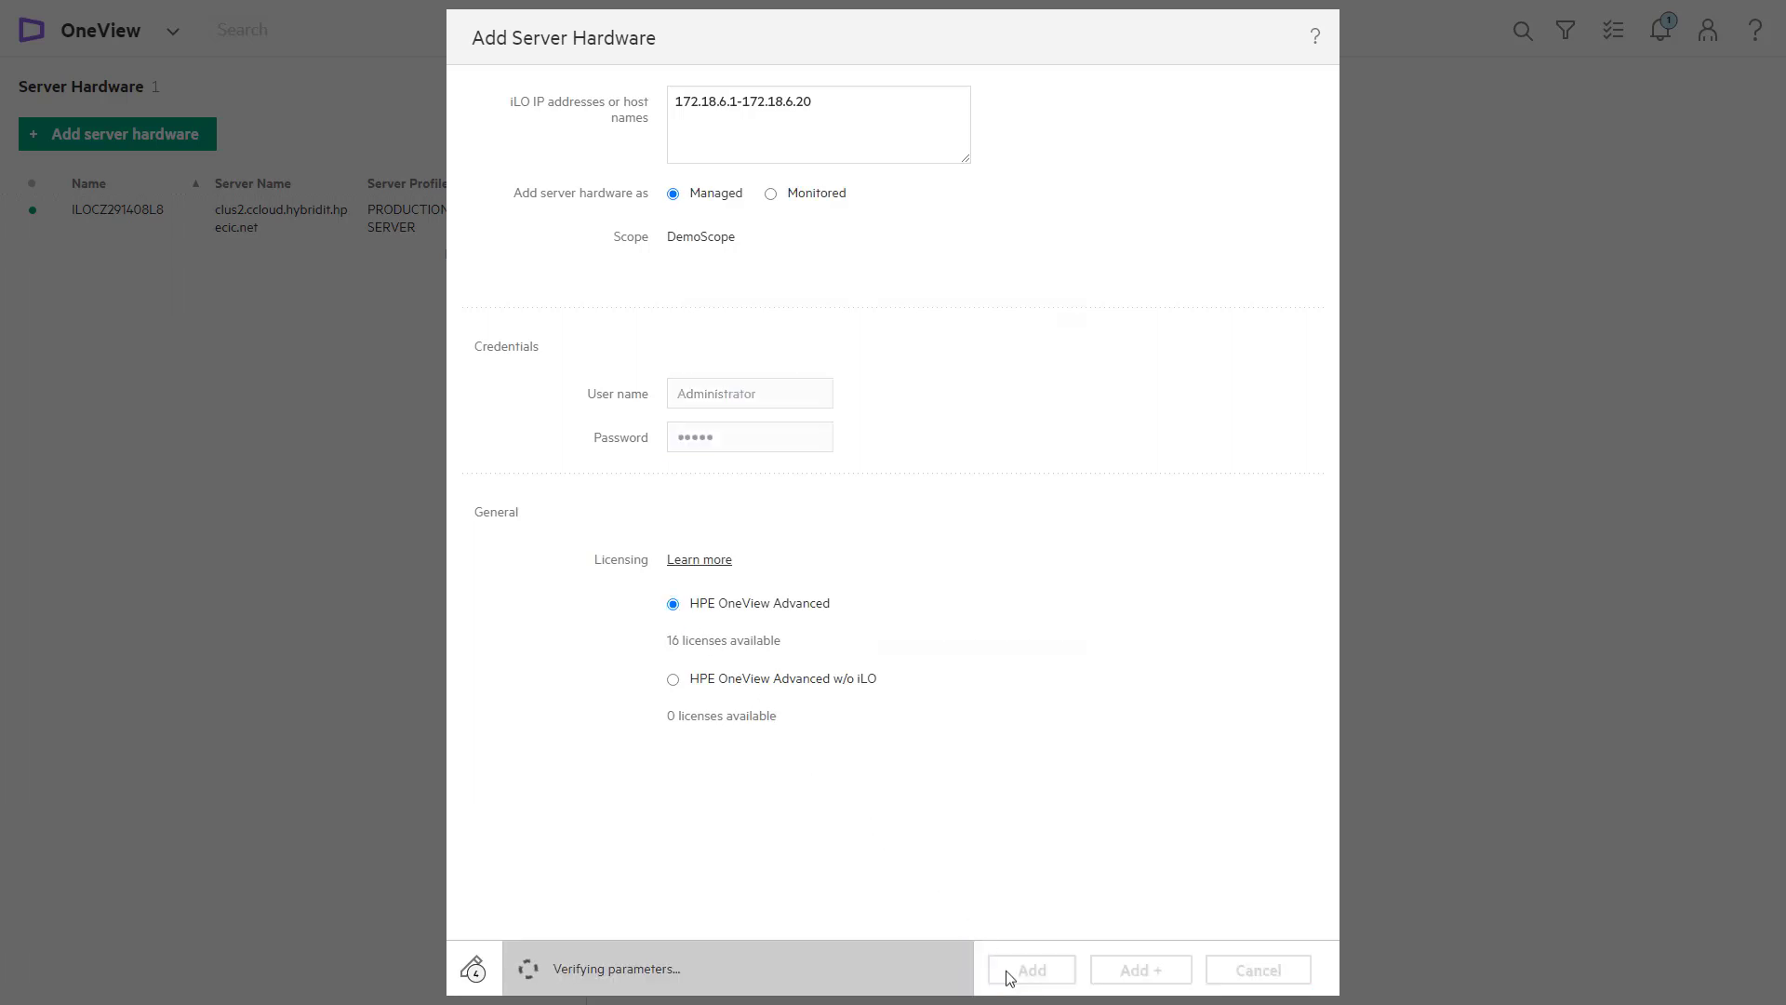
{"action": "left_click", "coordinate": [1029, 969]}
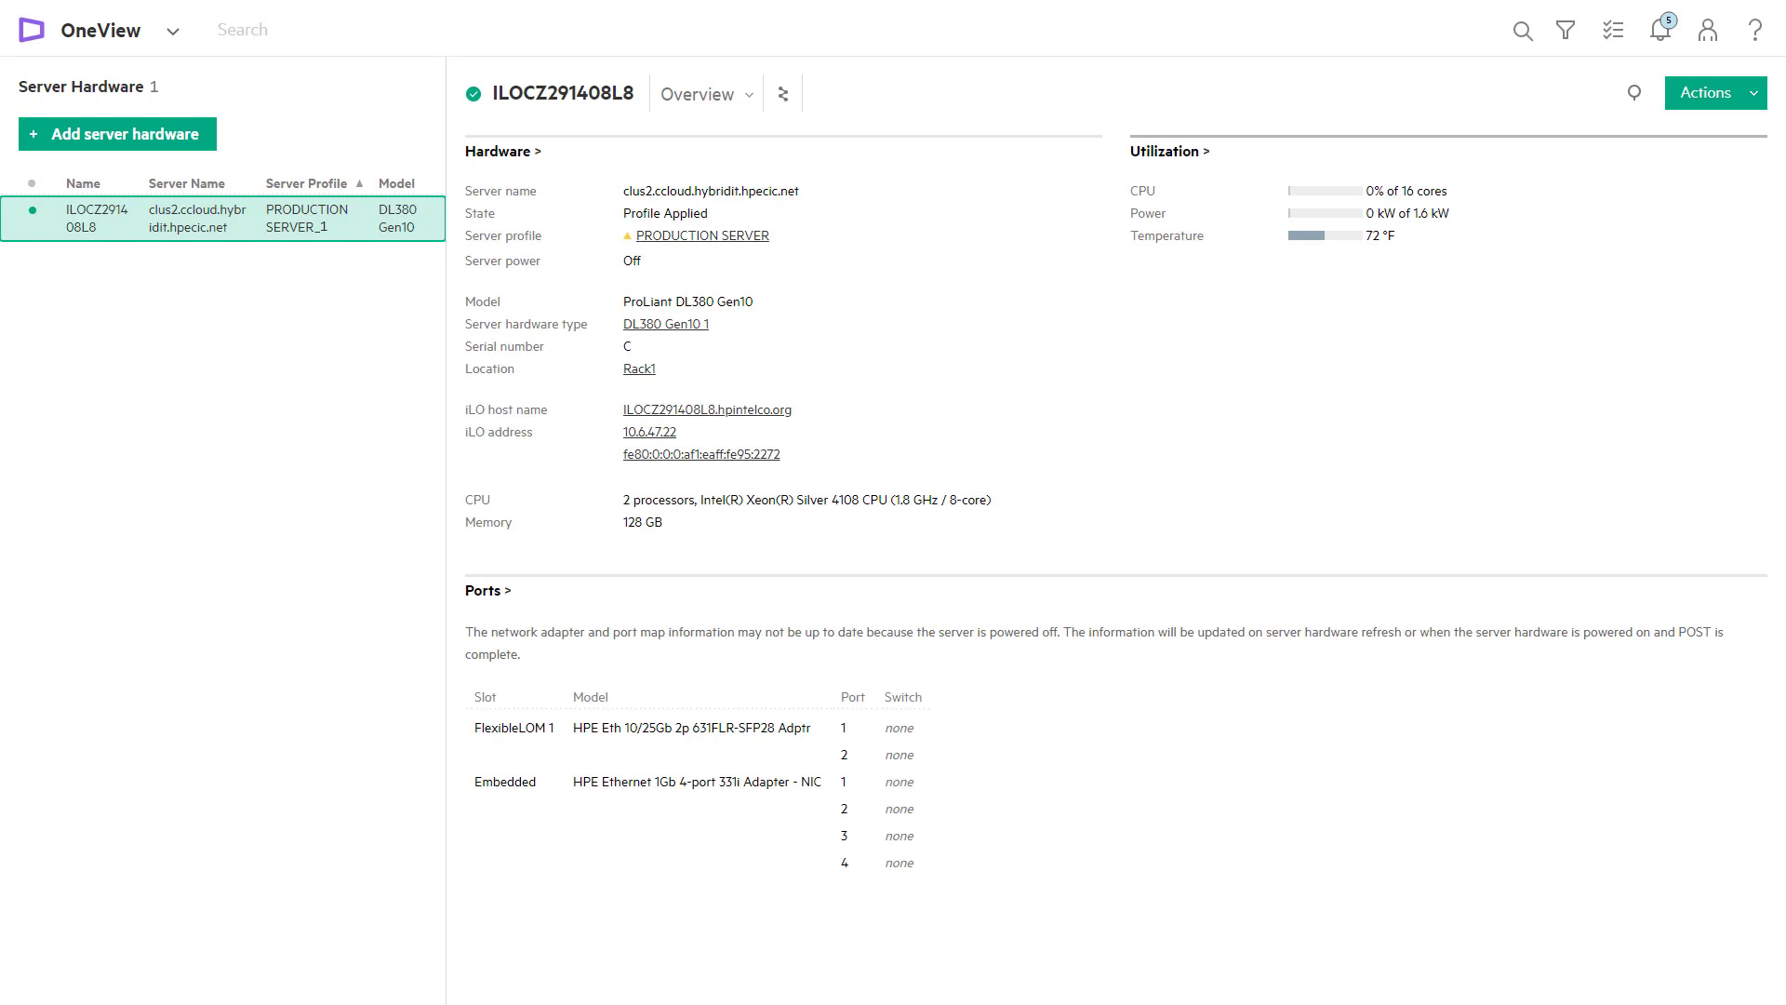